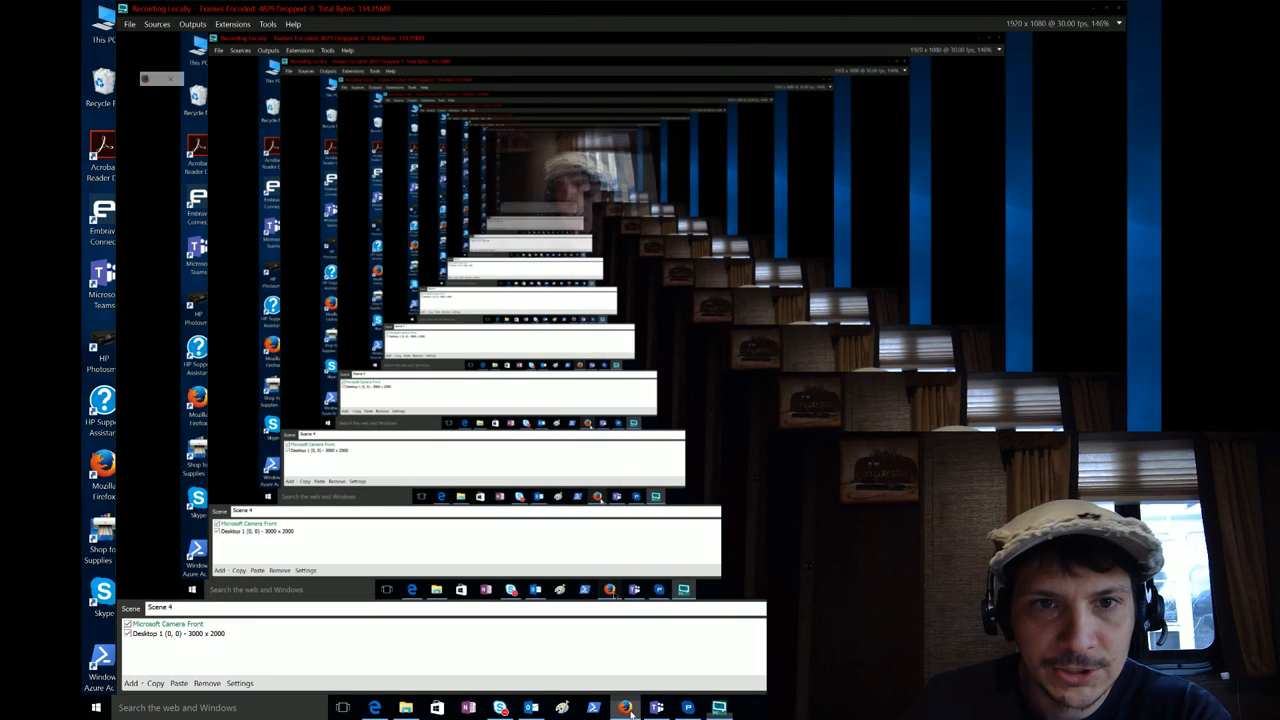
- Bring Firefox forward to show the Skype for Business Video Broadcast Series episode playlist
left_click(624, 708)
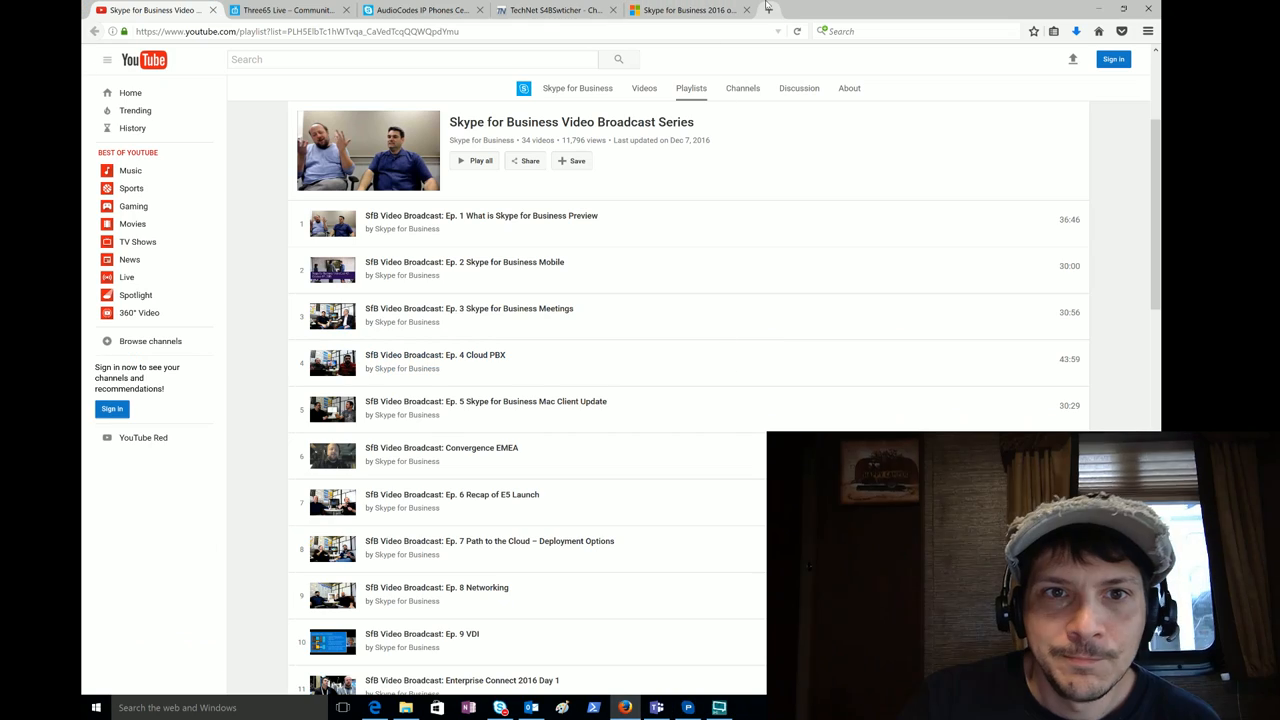
mouse_move(767, 18)
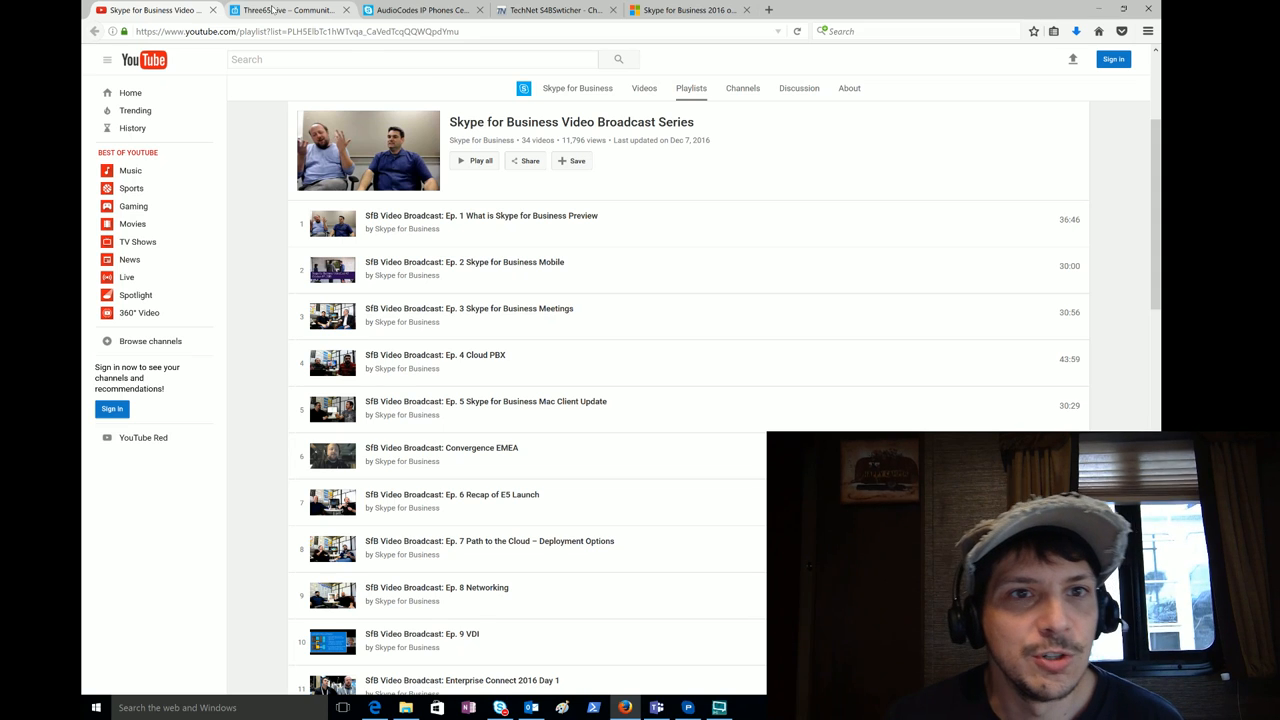
- Show three65.live's welcome section on the Skype Show rebrand and March 2017 launch
left_click(288, 10)
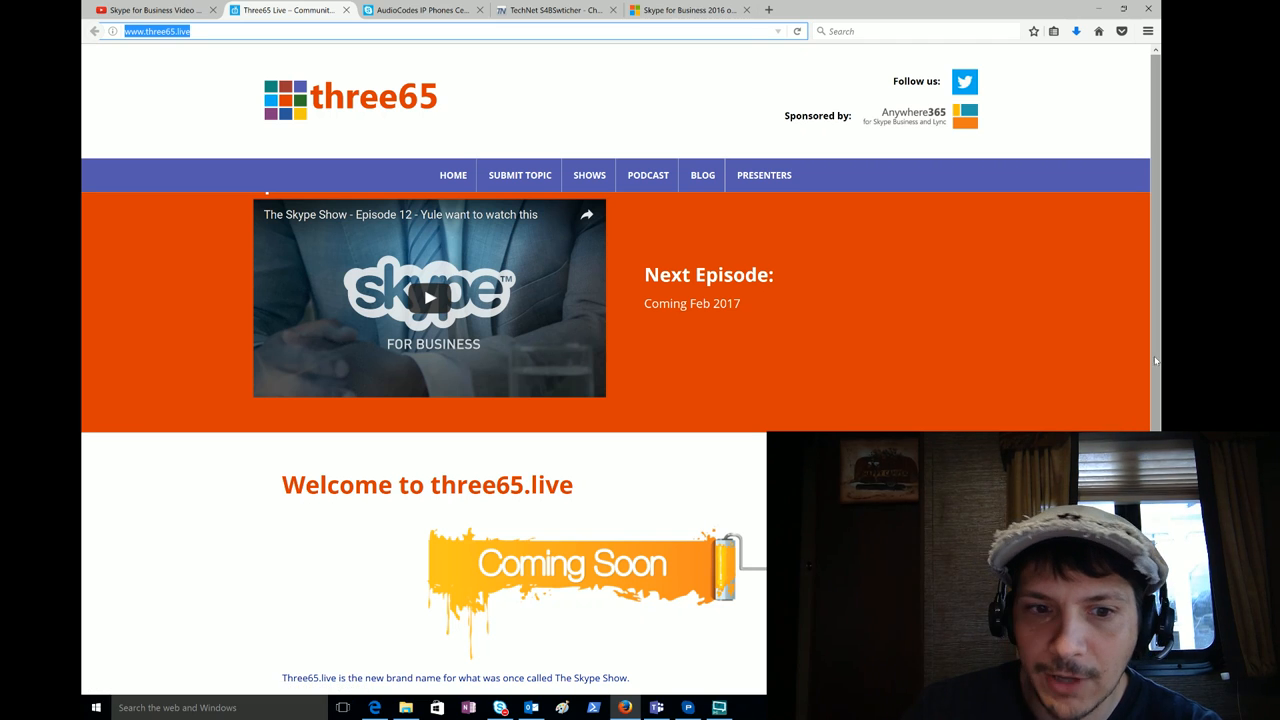
scroll("down", 3)
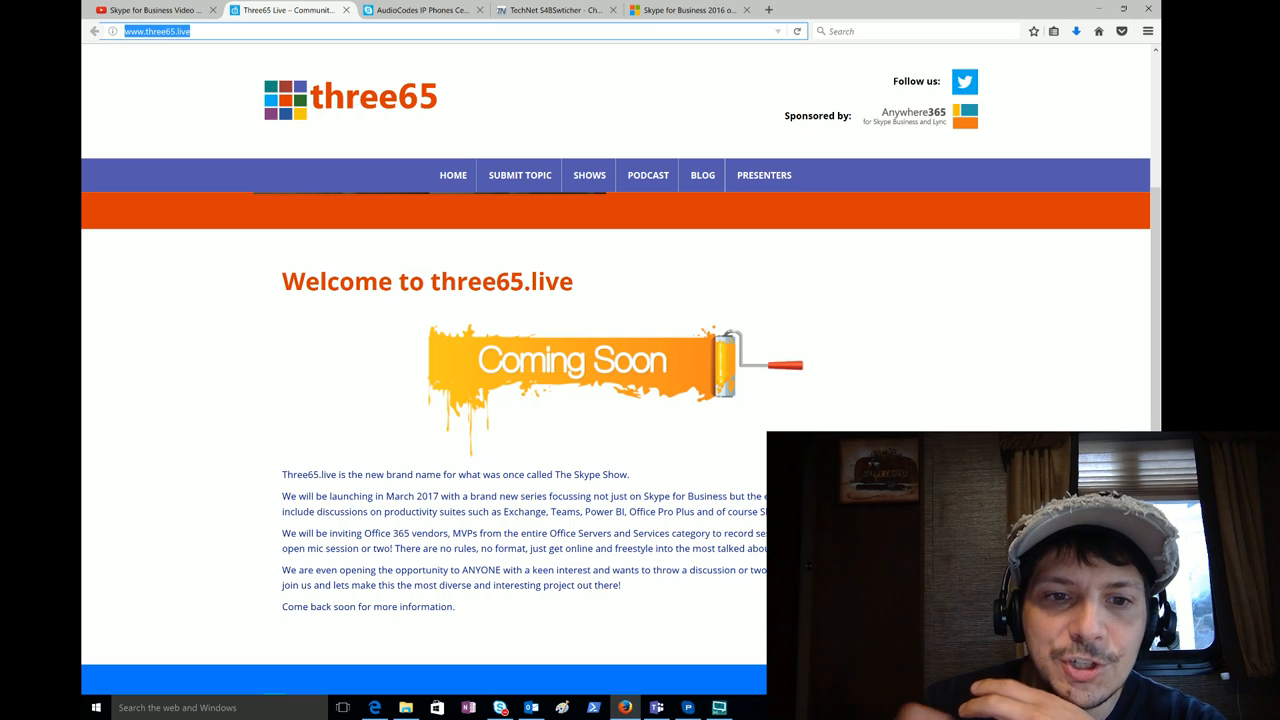
mouse_move(698, 432)
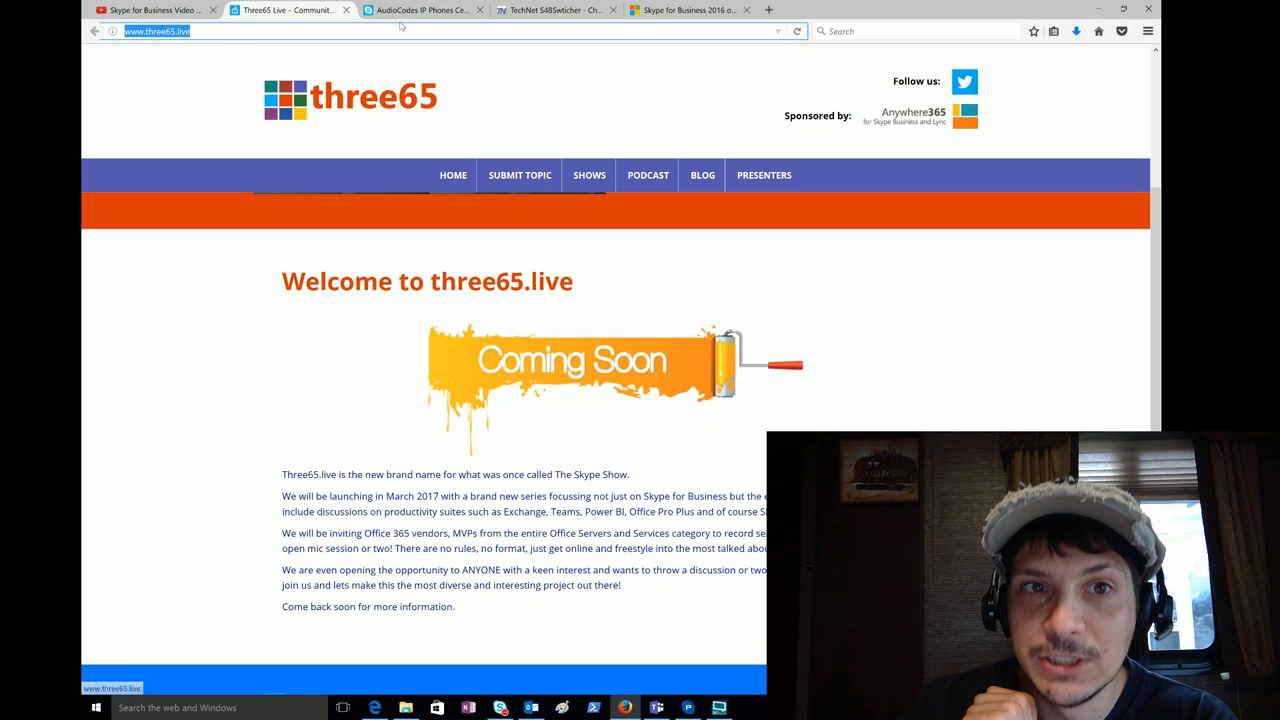
mouse_move(420, 10)
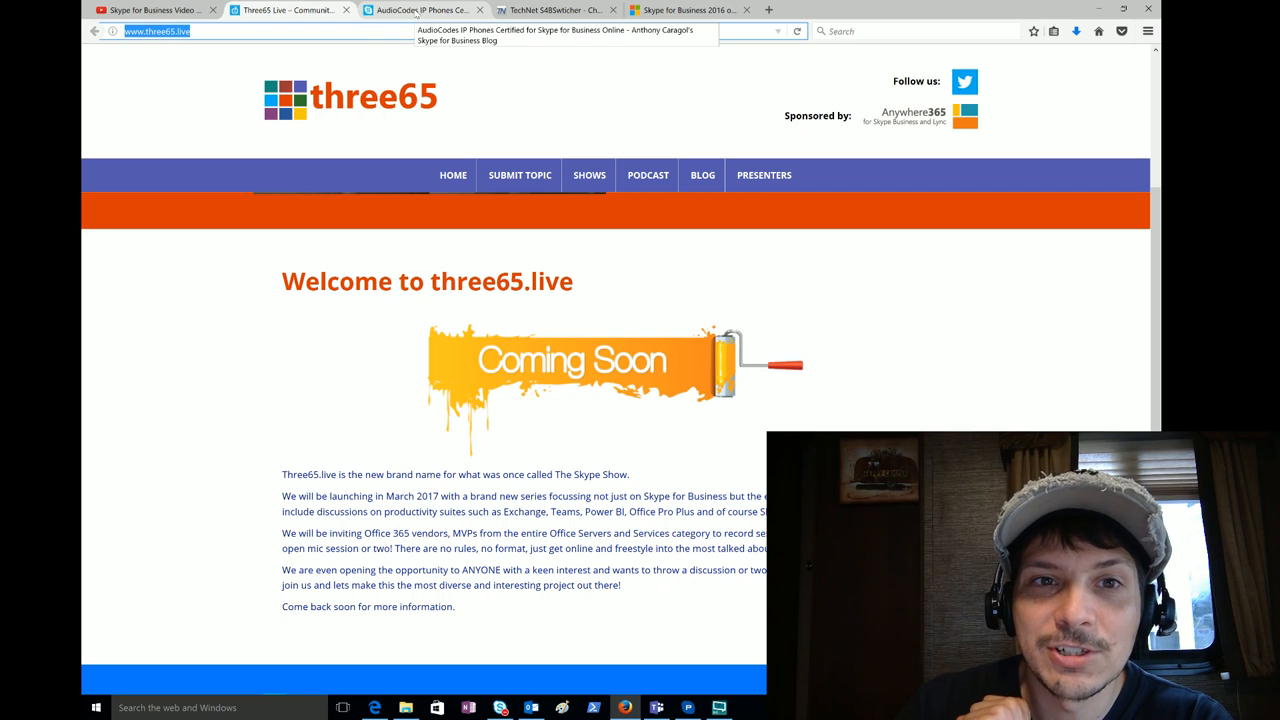
- Skim the skypeadmin.com post on AudioCodes IP phones certified for Skype for Business Online
left_click(420, 9)
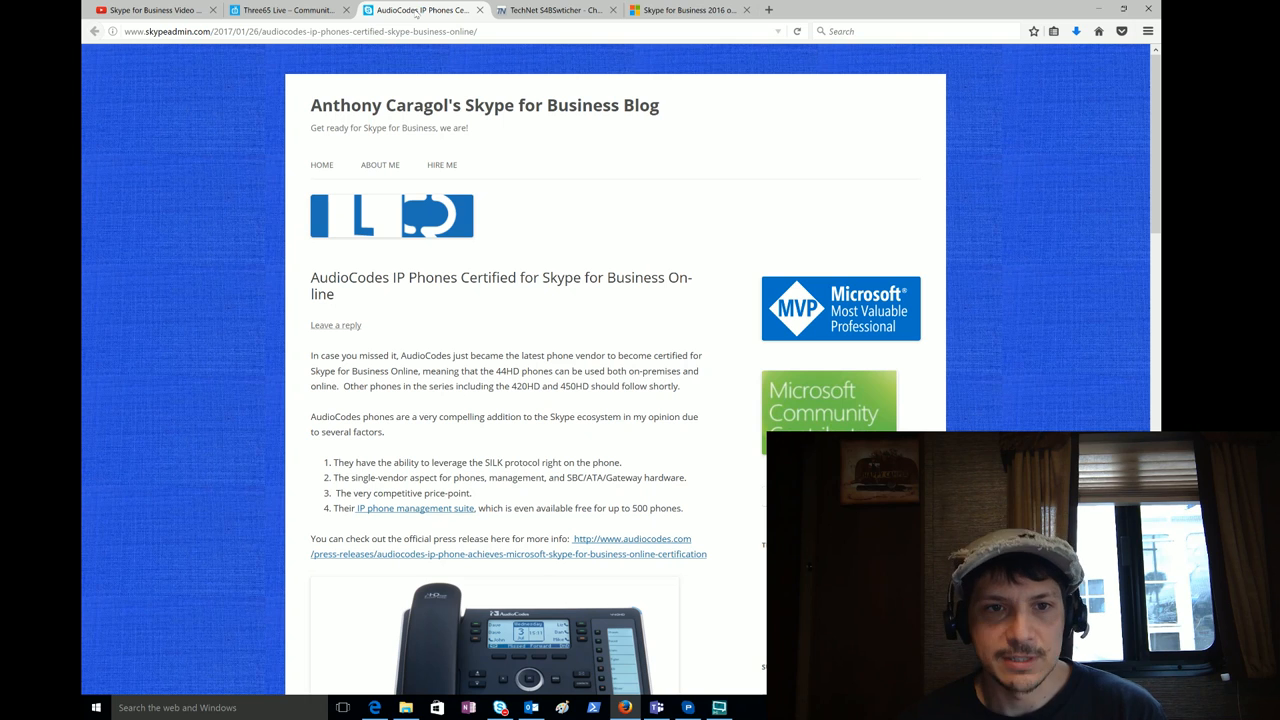
scroll("down", 3)
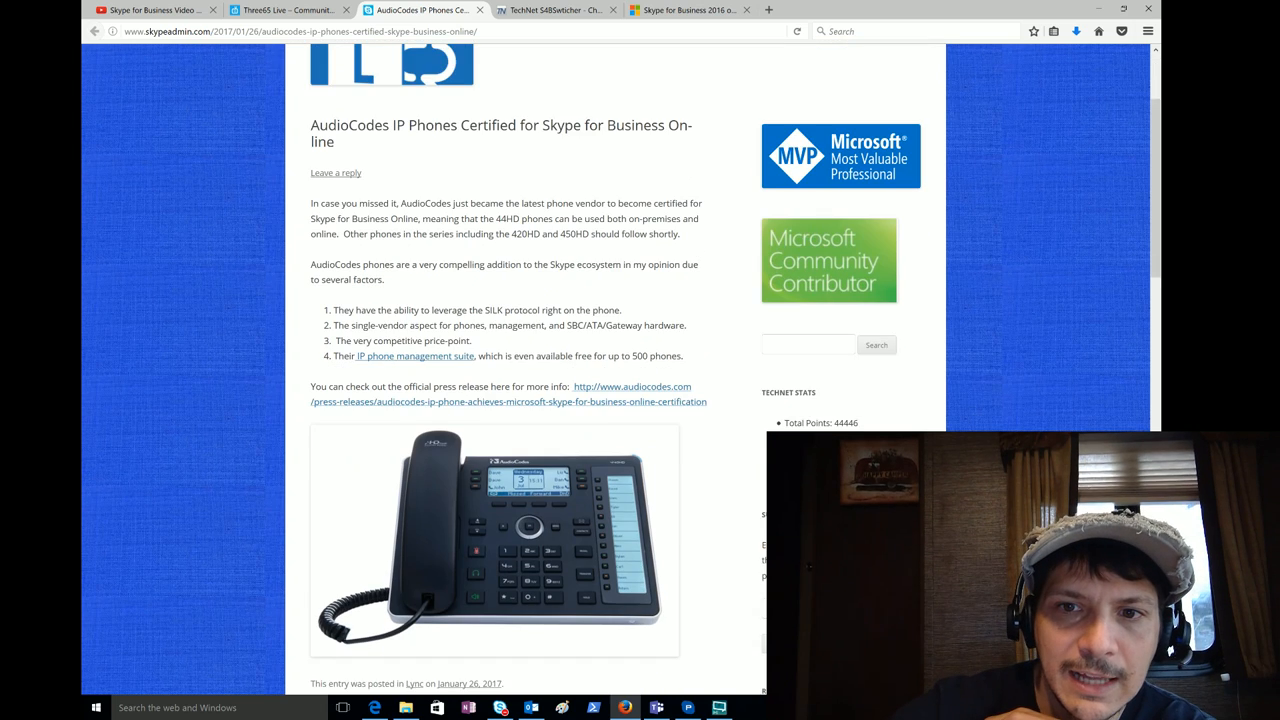
scroll("down", 3)
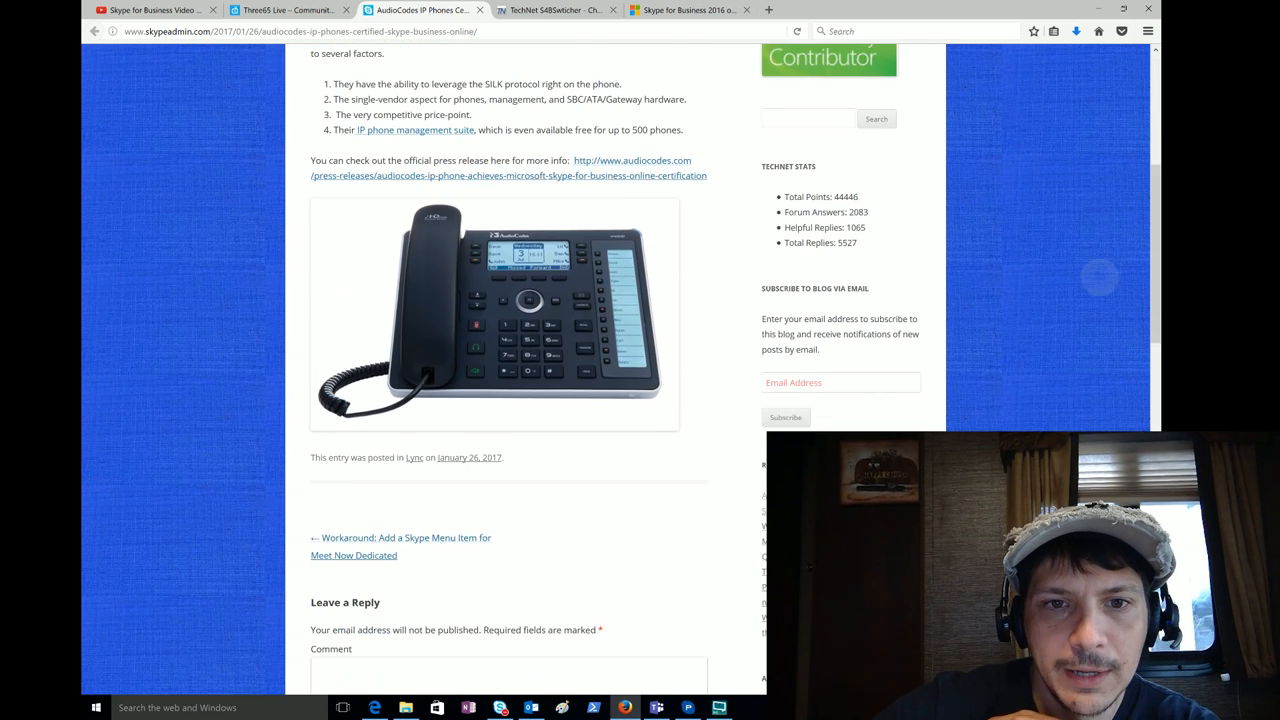
scroll("up", 3)
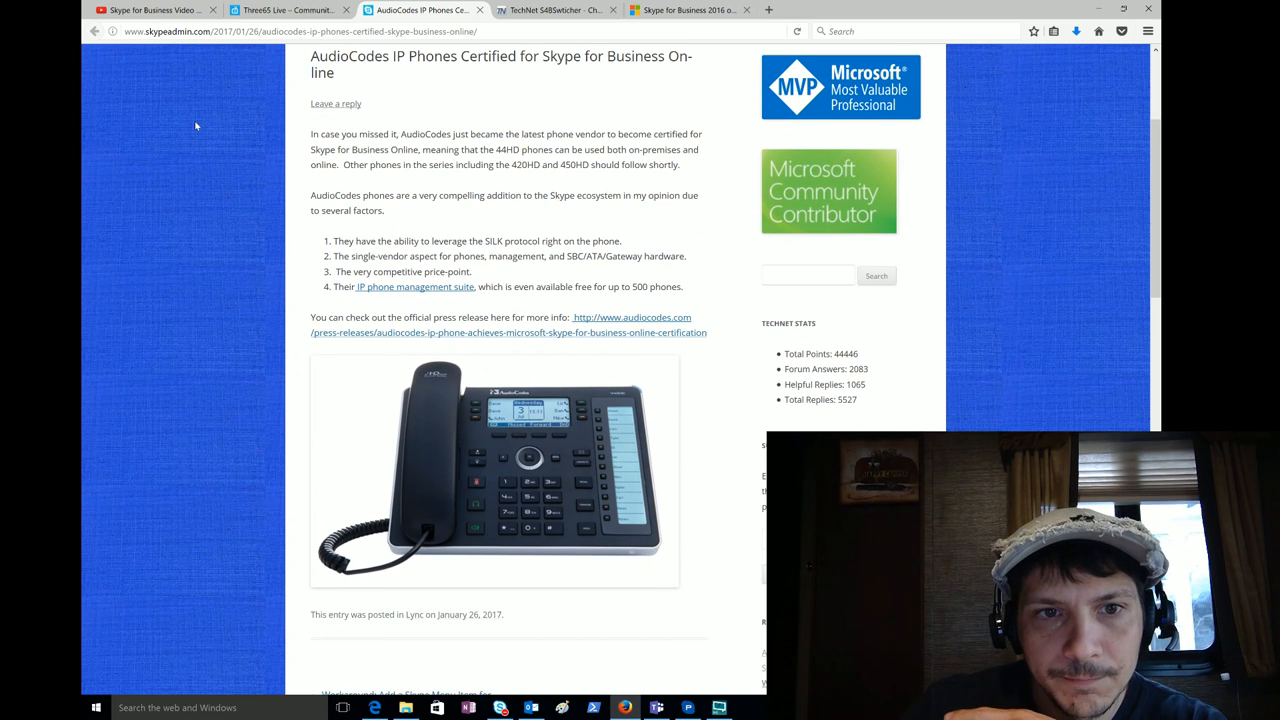
mouse_move(628, 336)
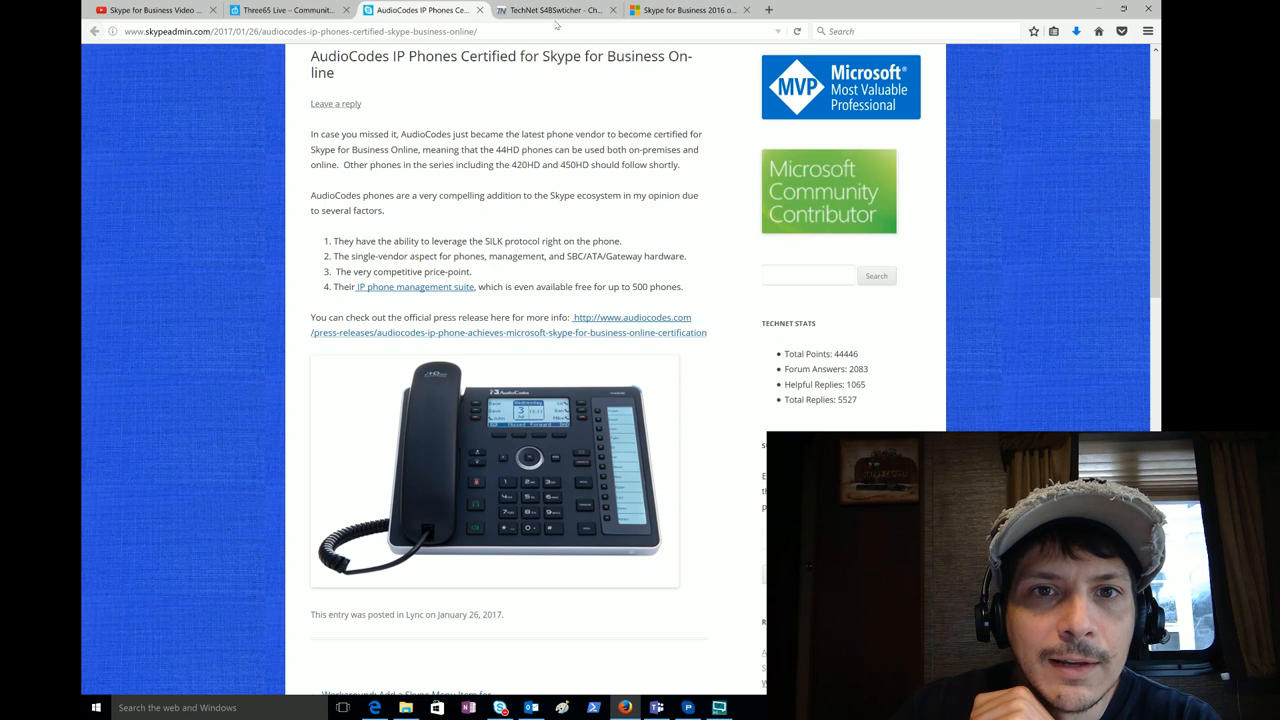
- Scroll the TechNet S4BSwitcher page down to its Description and Features section
left_click(550, 10)
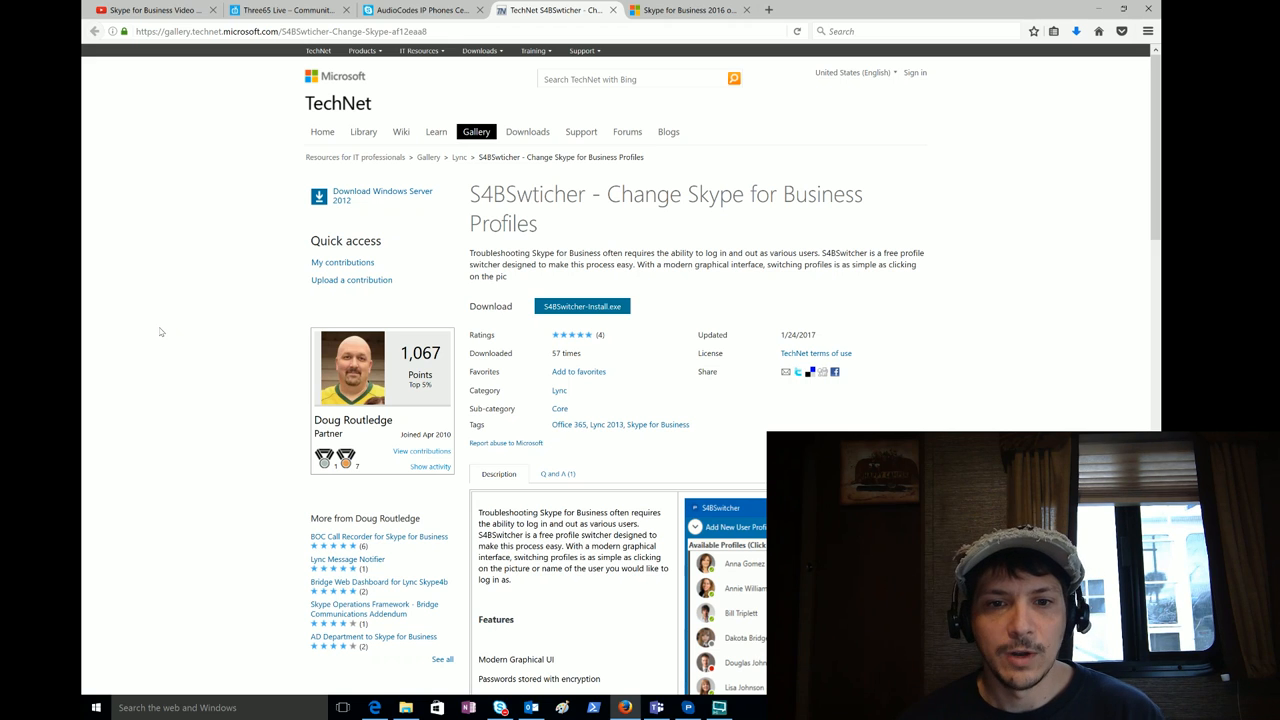
scroll("down", 3)
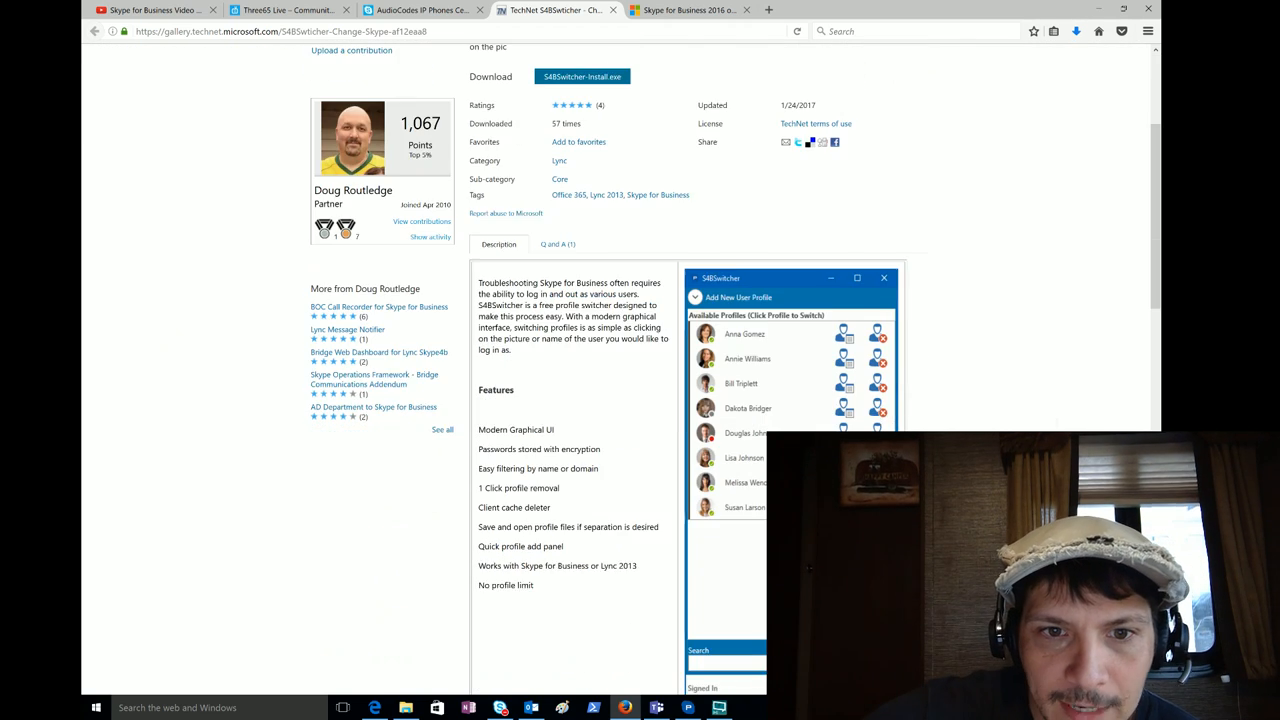
scroll("down", 3)
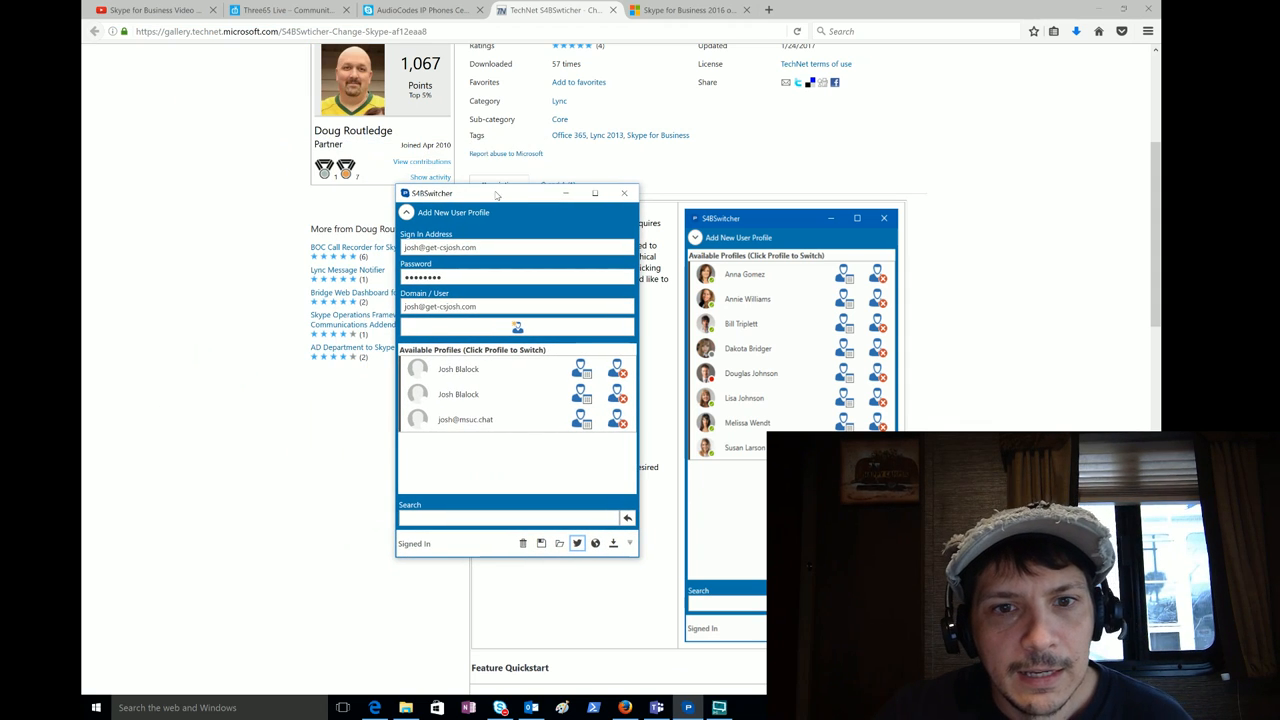
left_click(465, 419)
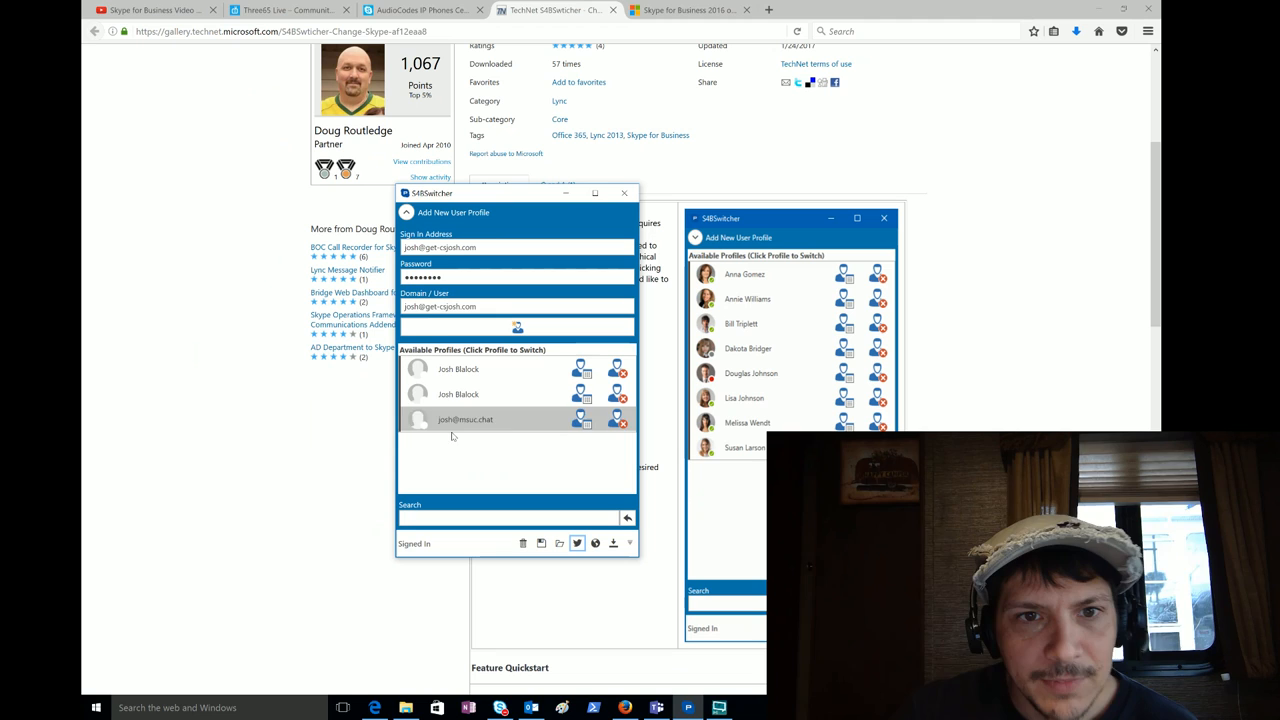
left_click(458, 369)
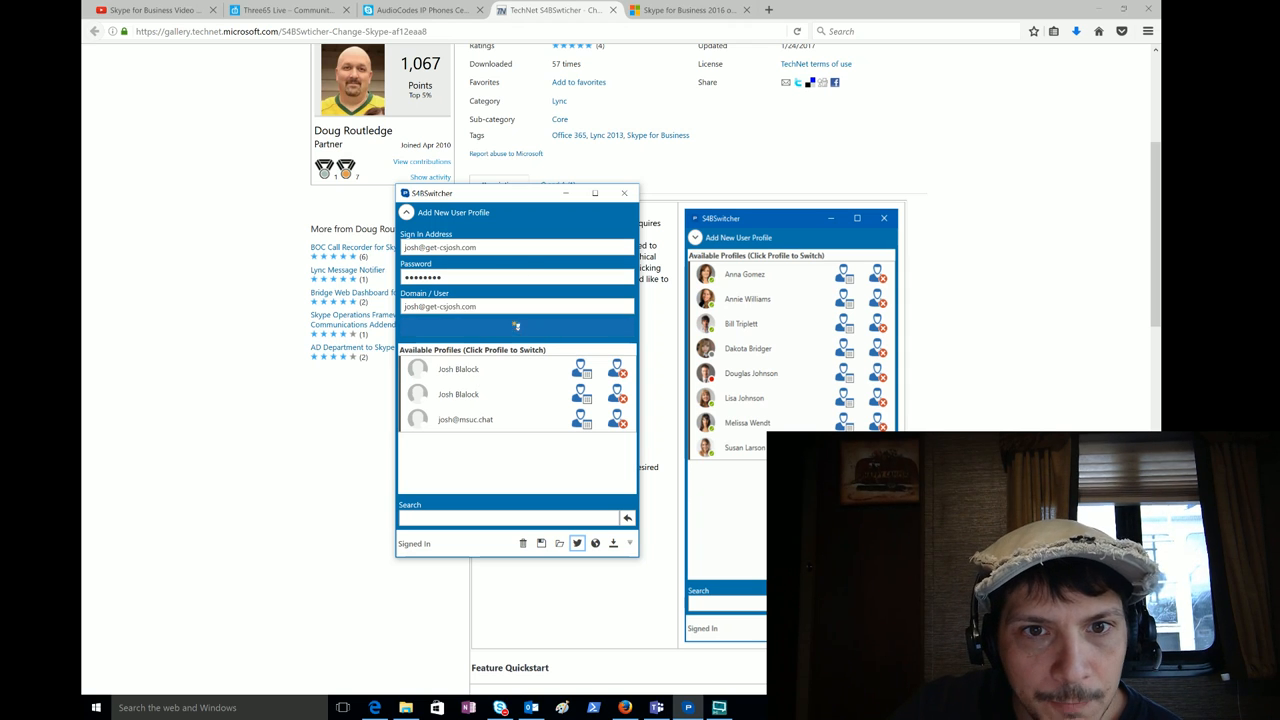
left_click(406, 212)
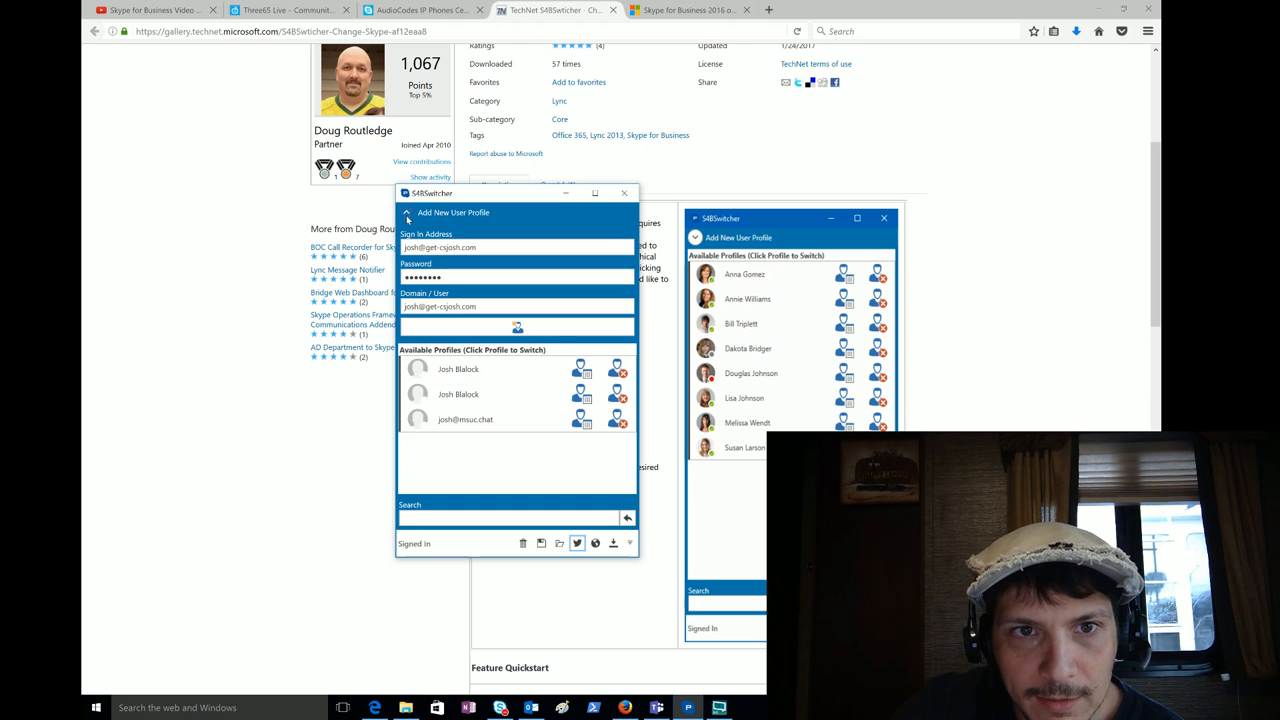
- Collapse Add New User Profile and select the third profile under Available Profiles
left_click(407, 212)
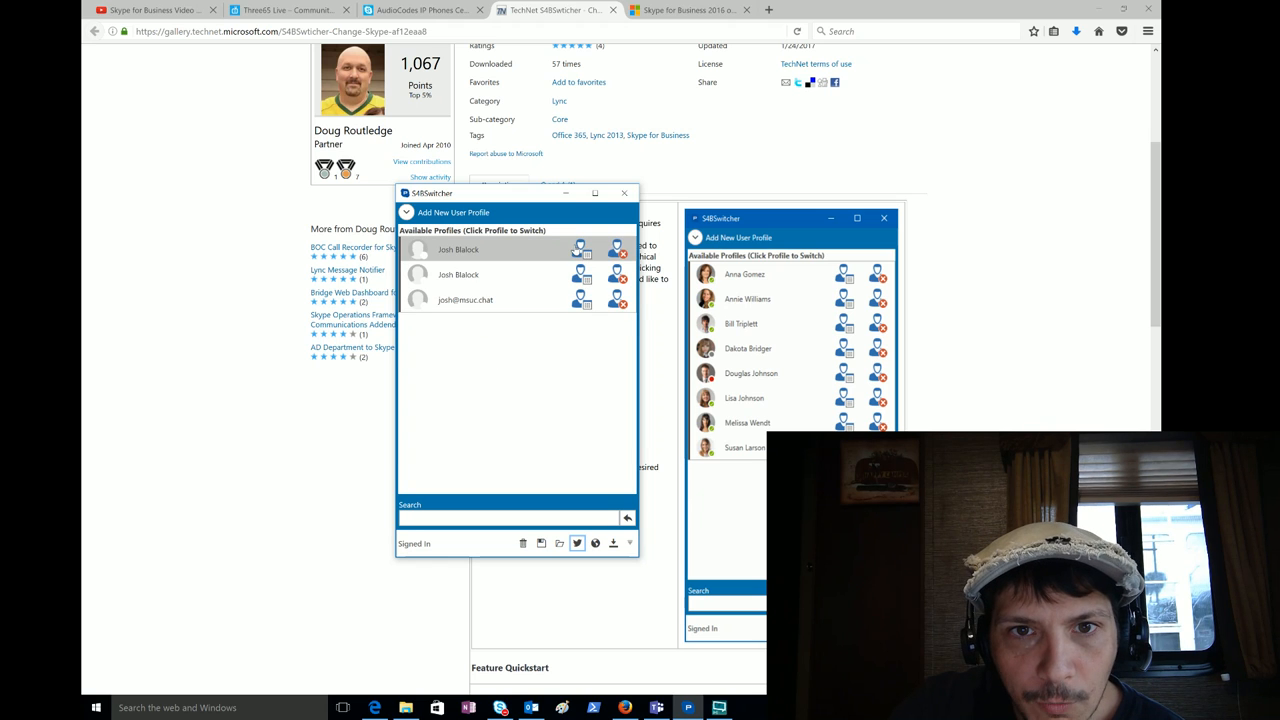
mouse_move(580, 252)
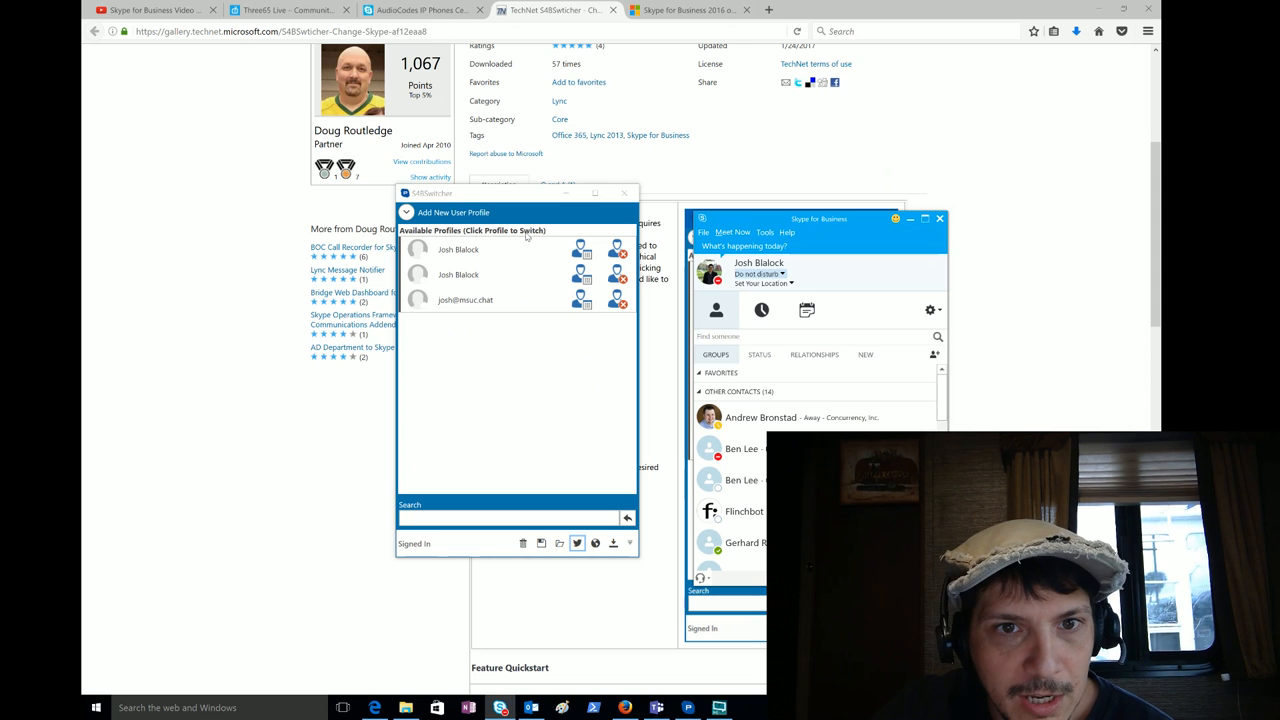
left_click(490, 300)
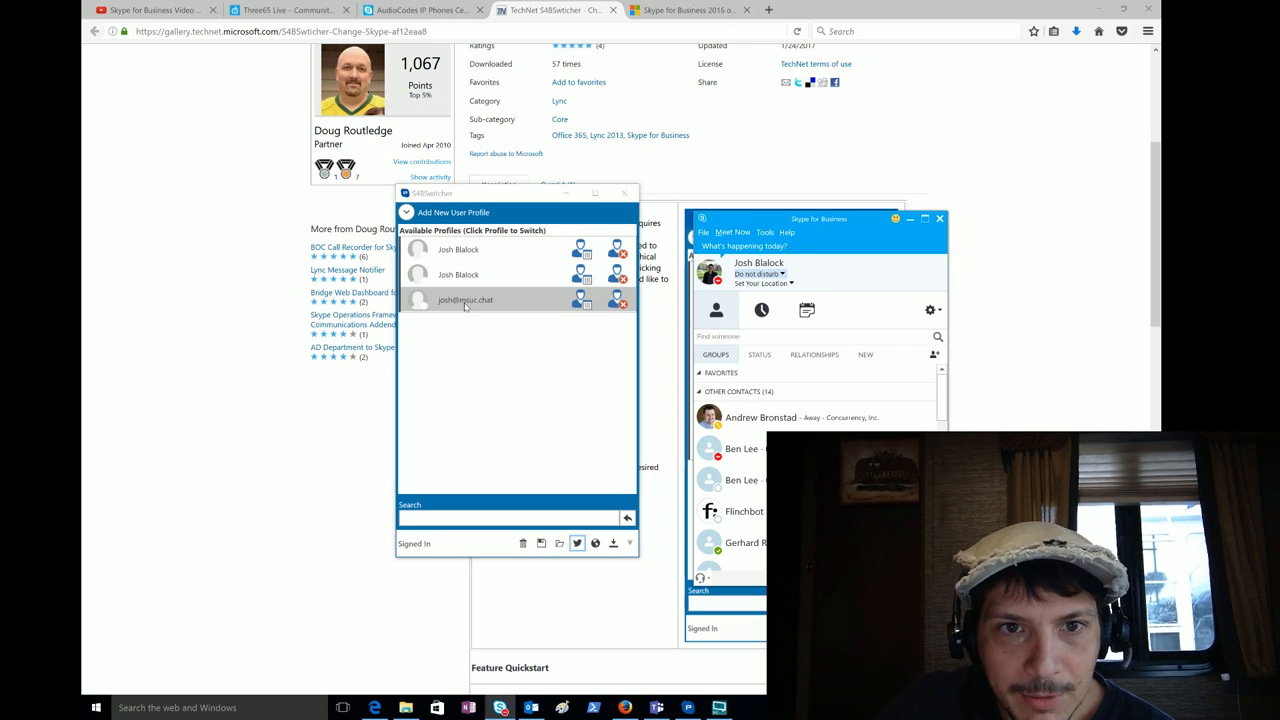
left_click(465, 300)
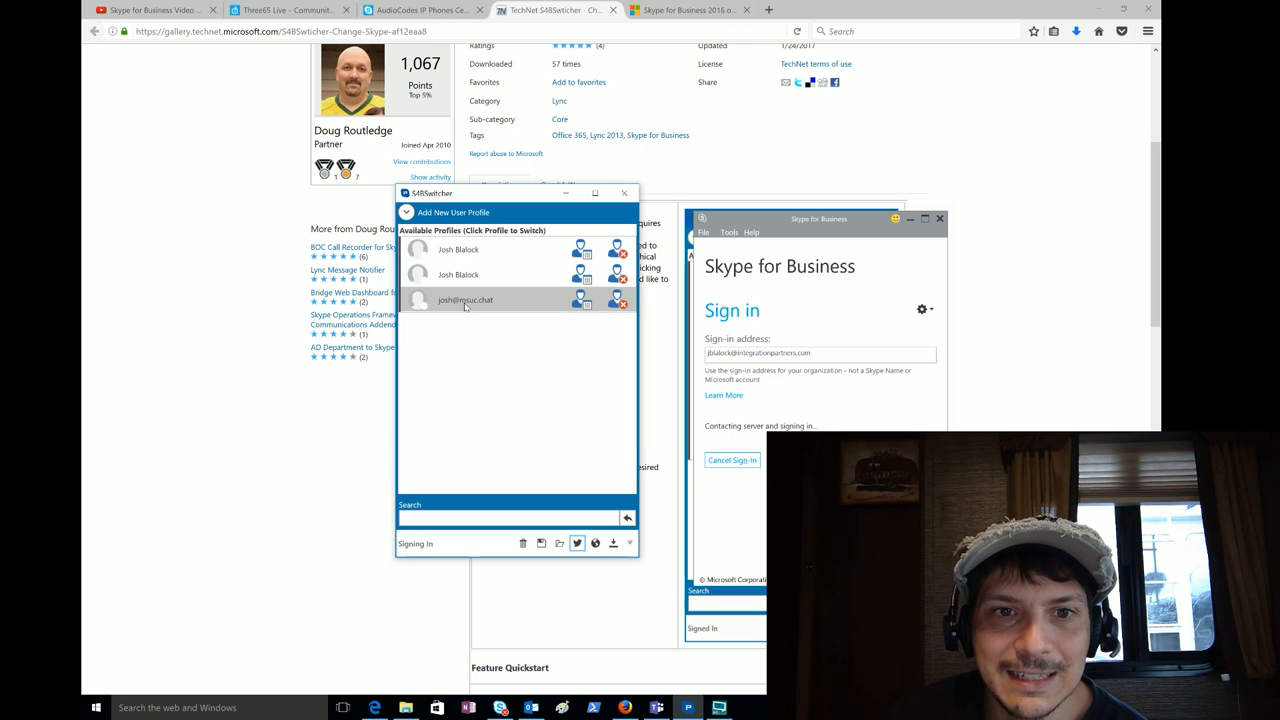
mouse_move(547, 427)
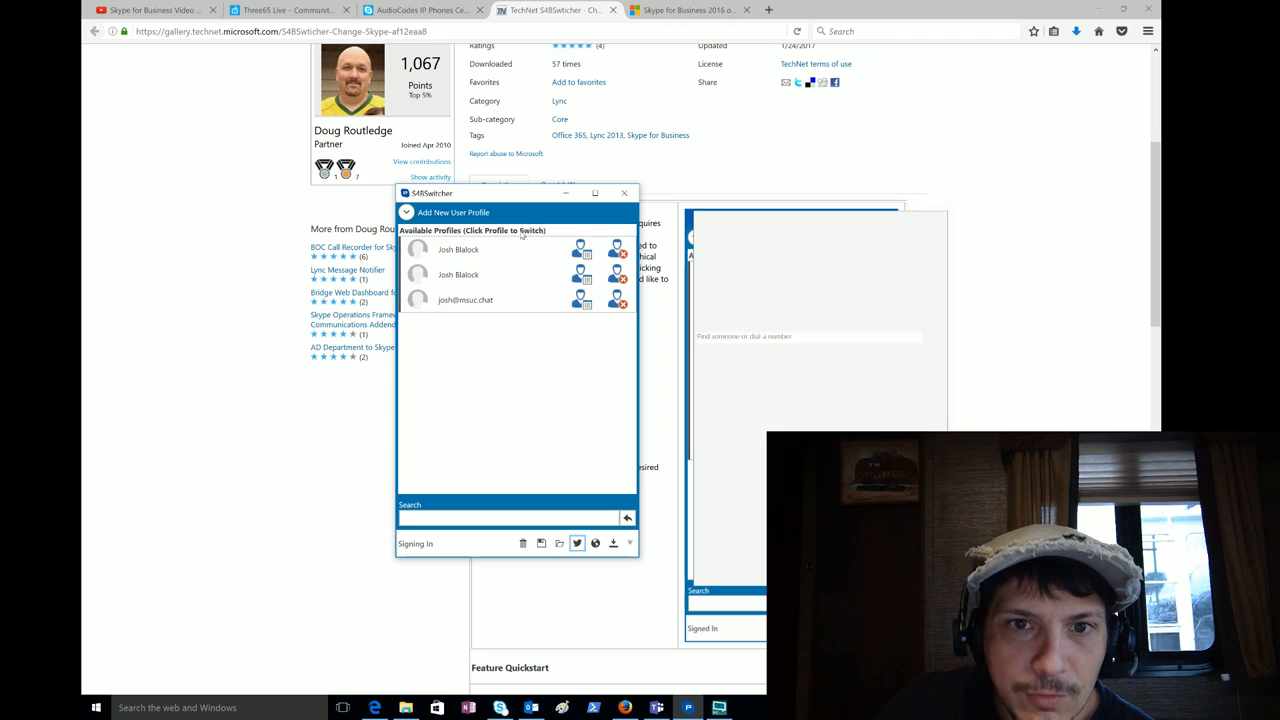
left_click(465, 300)
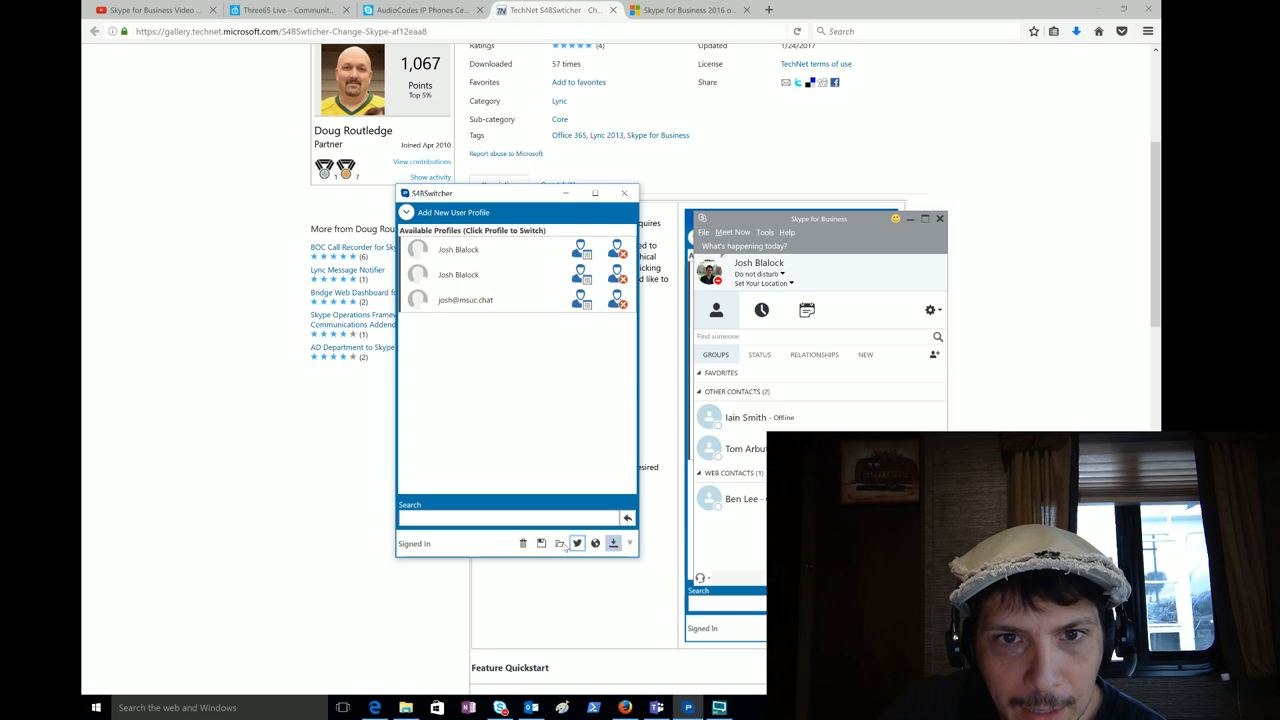
mouse_move(595, 543)
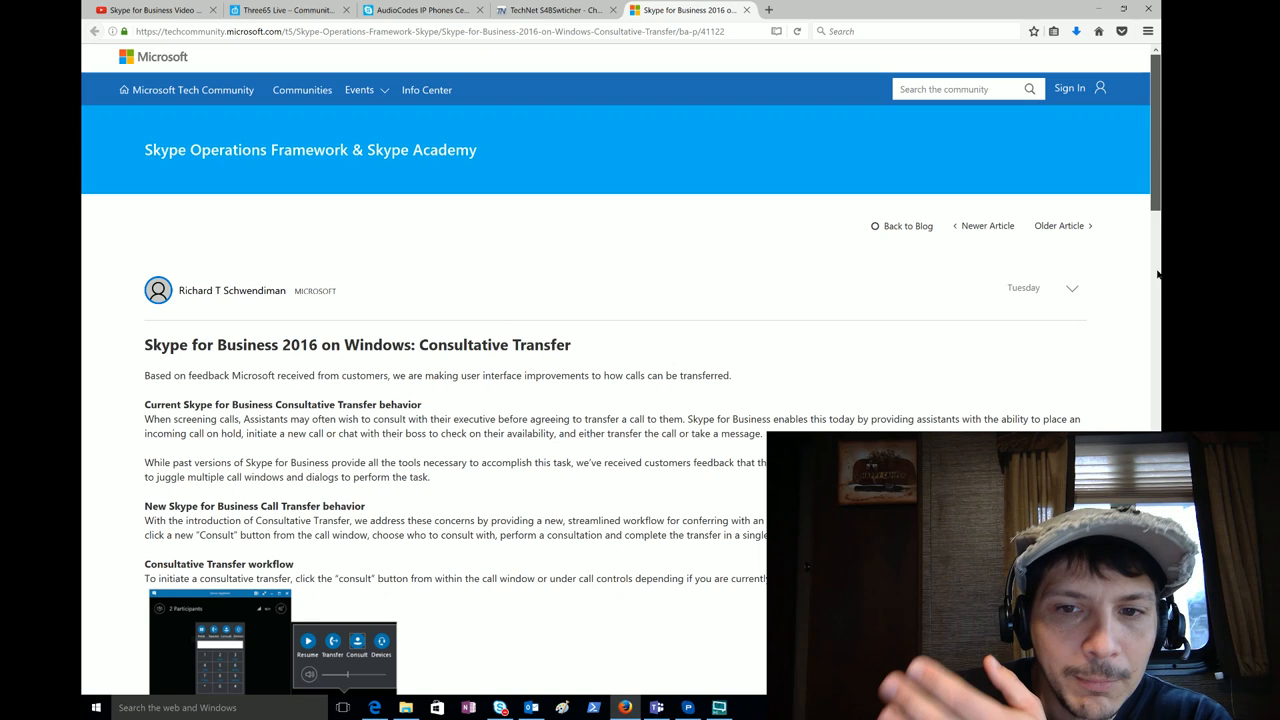
- Scroll through the Consultative Transfer article, then bring the screen-recording window forward
scroll("down", 3)
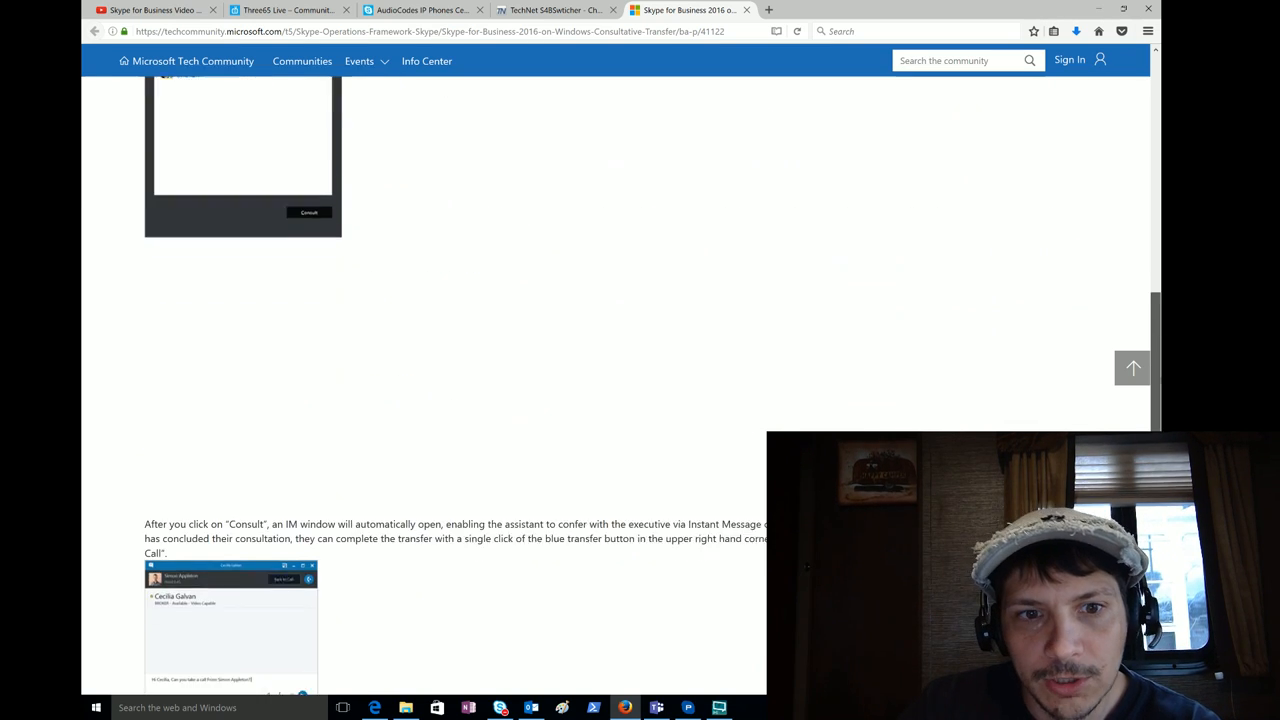
scroll("down", 3)
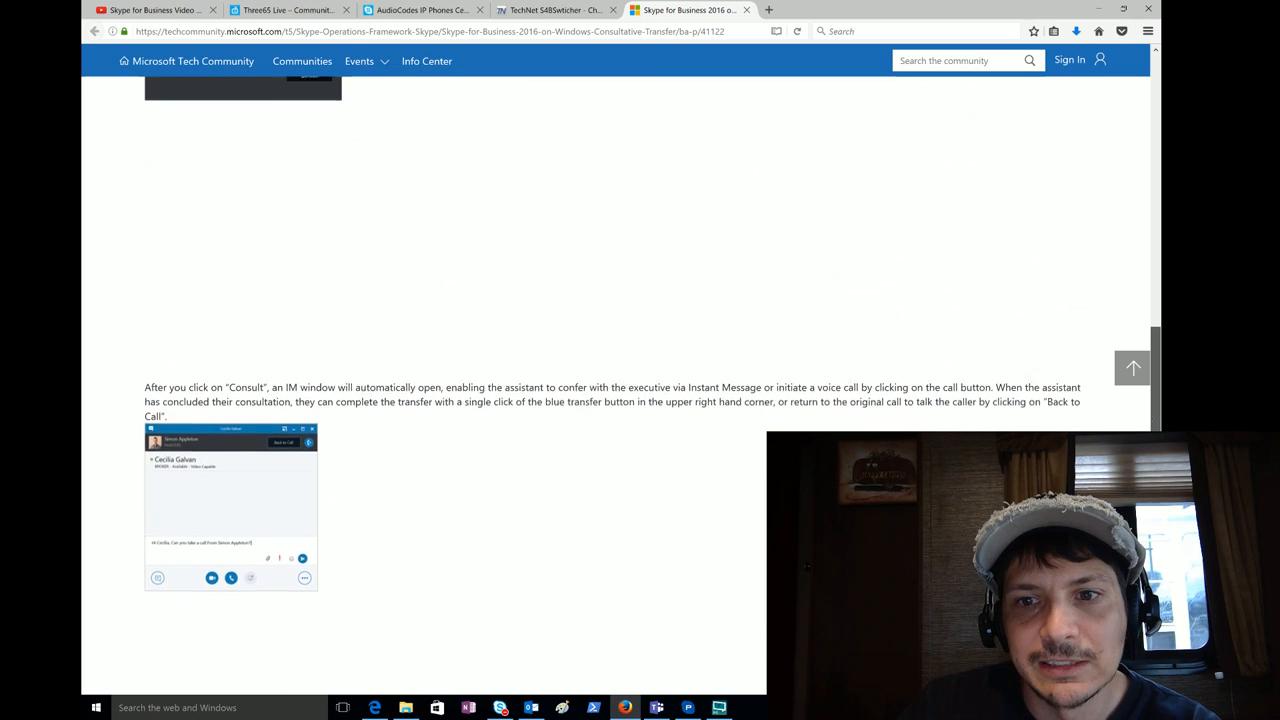
scroll("down", 3)
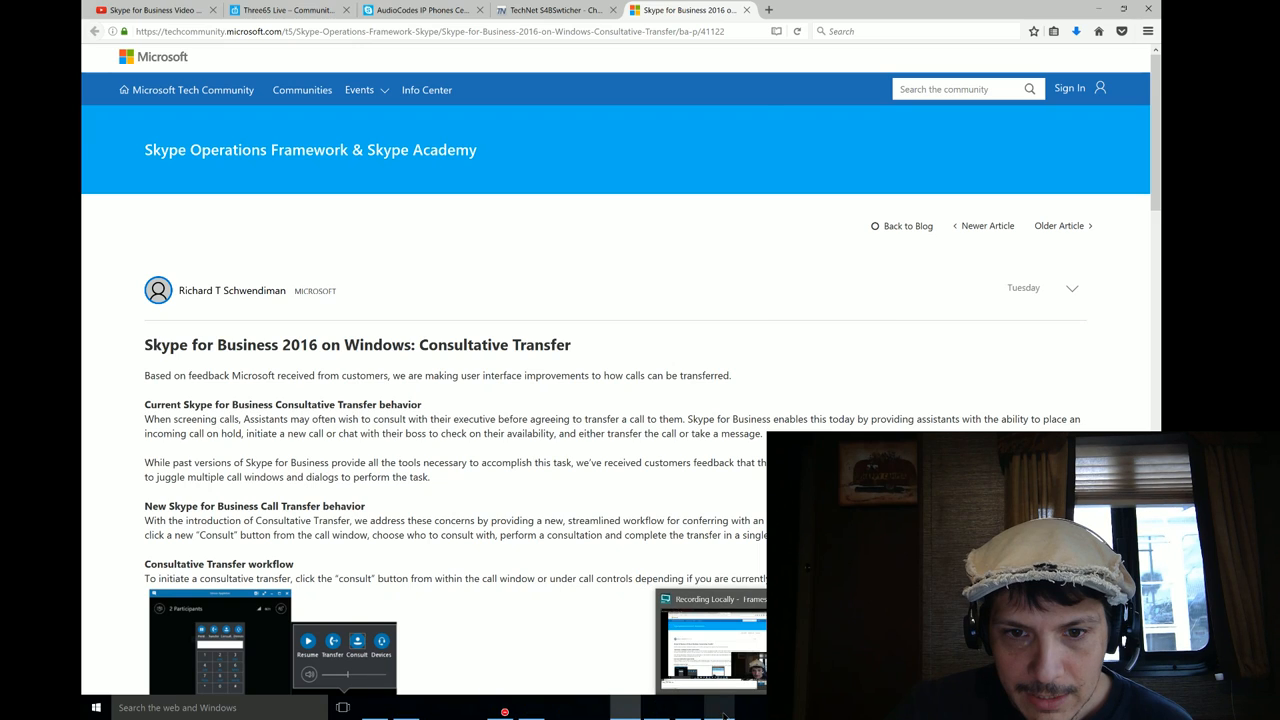
left_click(718, 707)
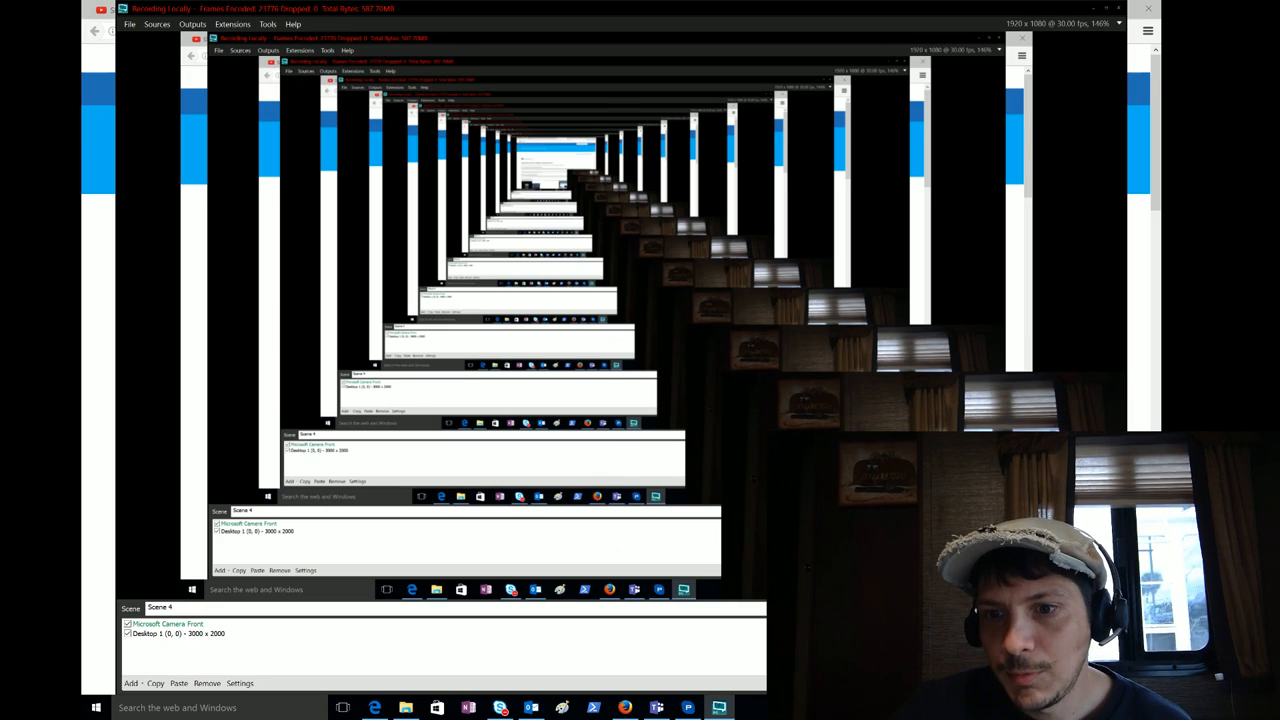